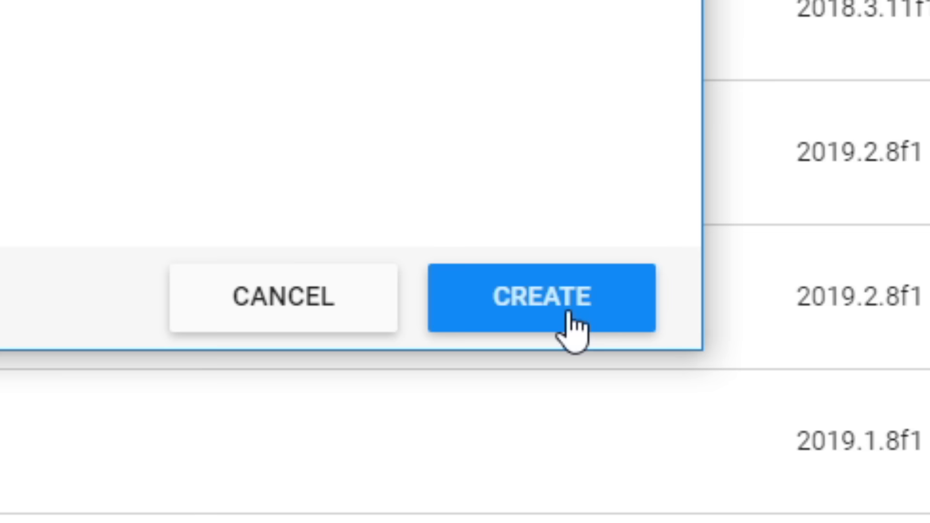
pyautogui.click(540, 296)
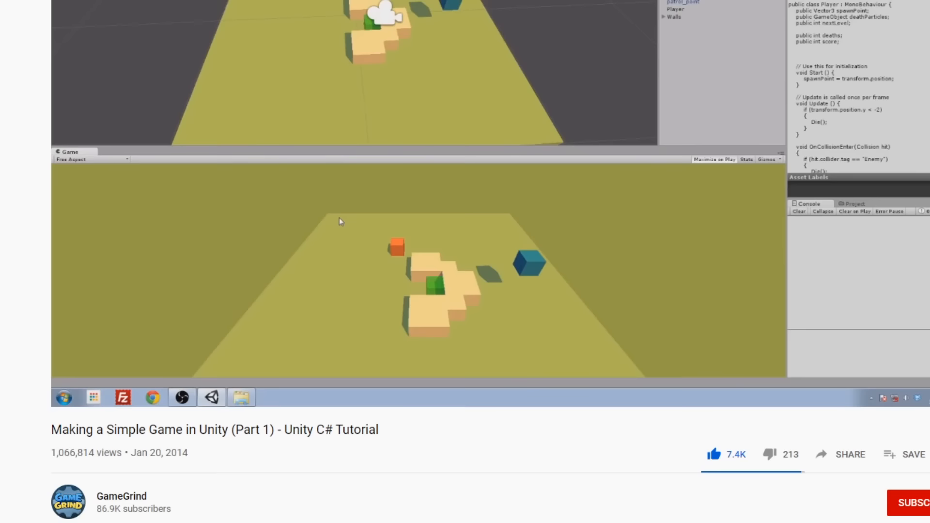
pyautogui.scroll(-3)
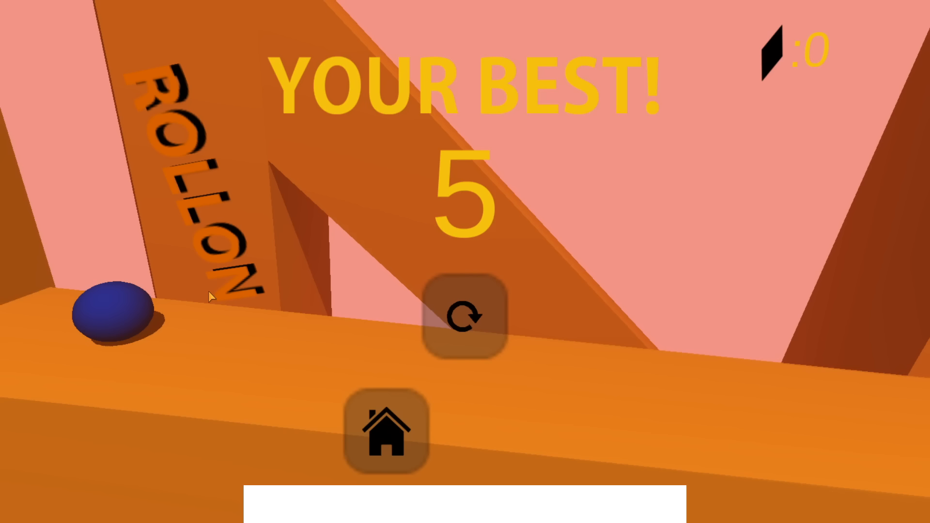
pyautogui.click(387, 427)
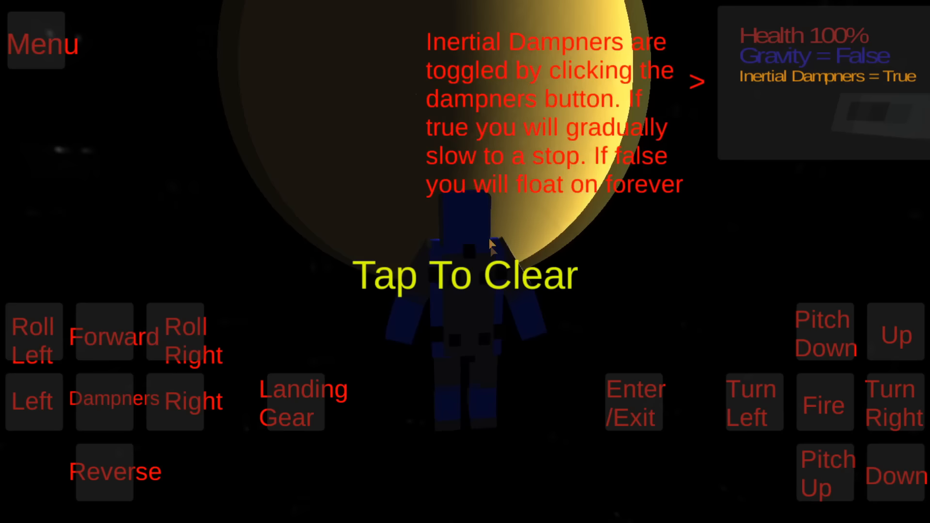
pyautogui.click(464, 275)
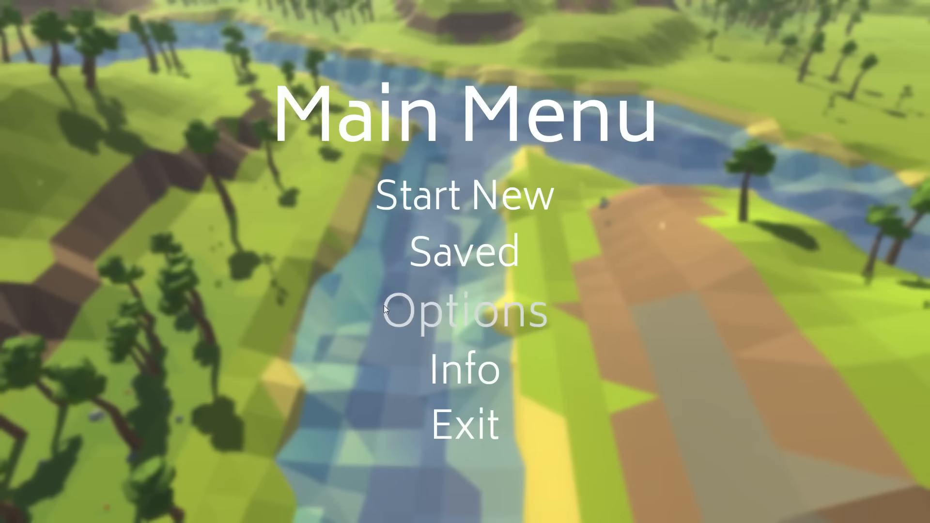
pyautogui.click(467, 195)
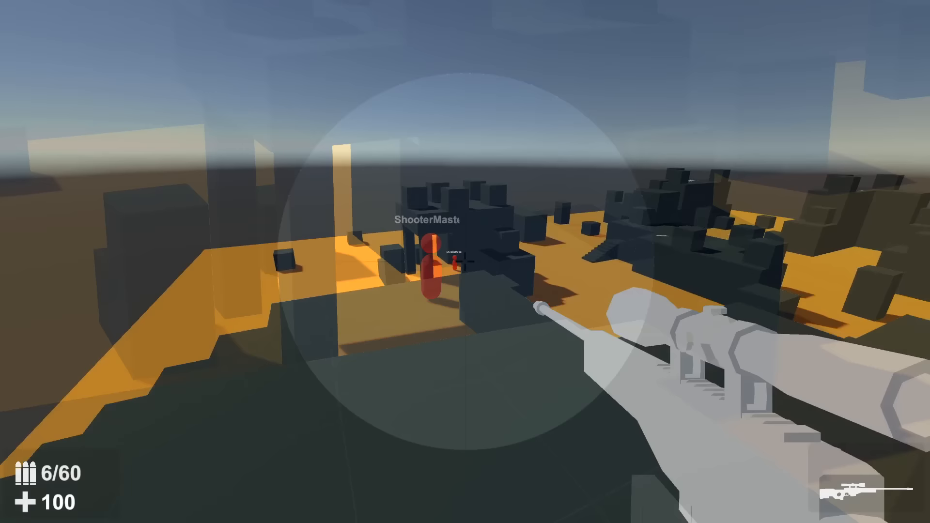
pyautogui.click(465, 256)
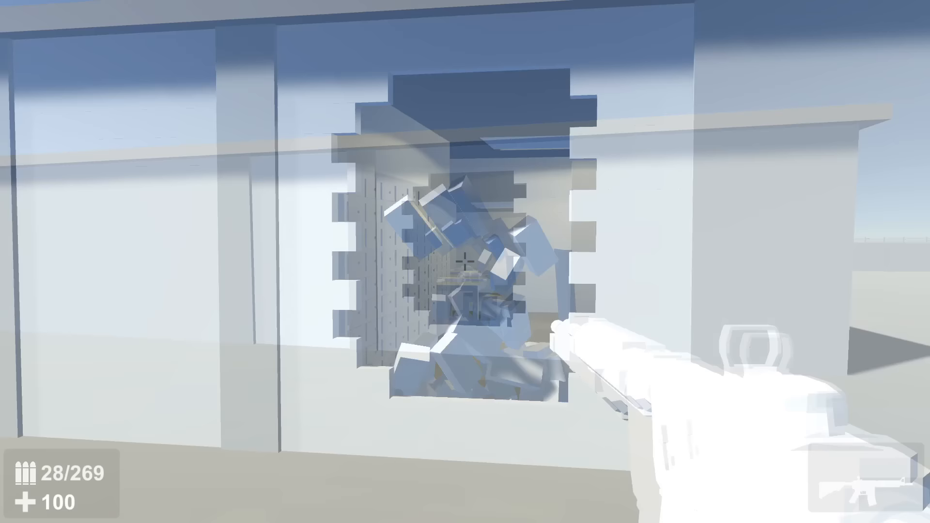
pyautogui.click(465, 262)
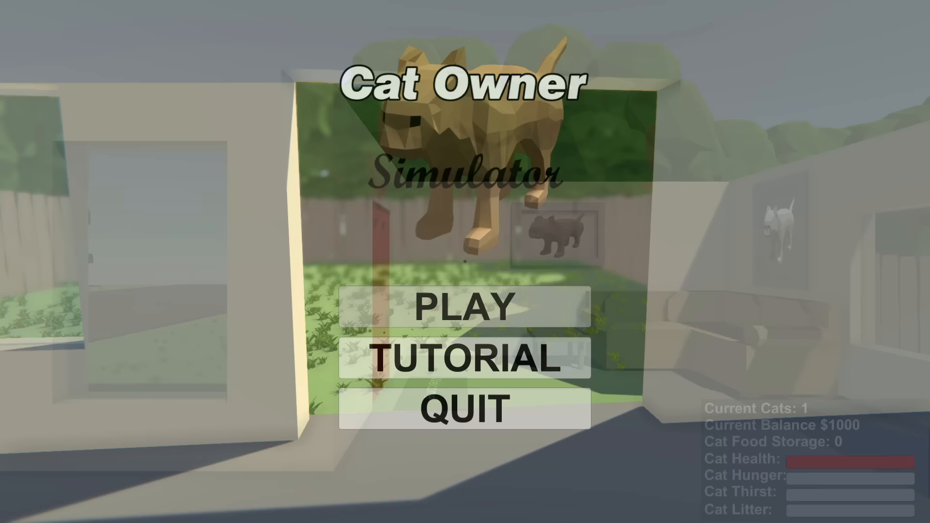
pyautogui.click(470, 308)
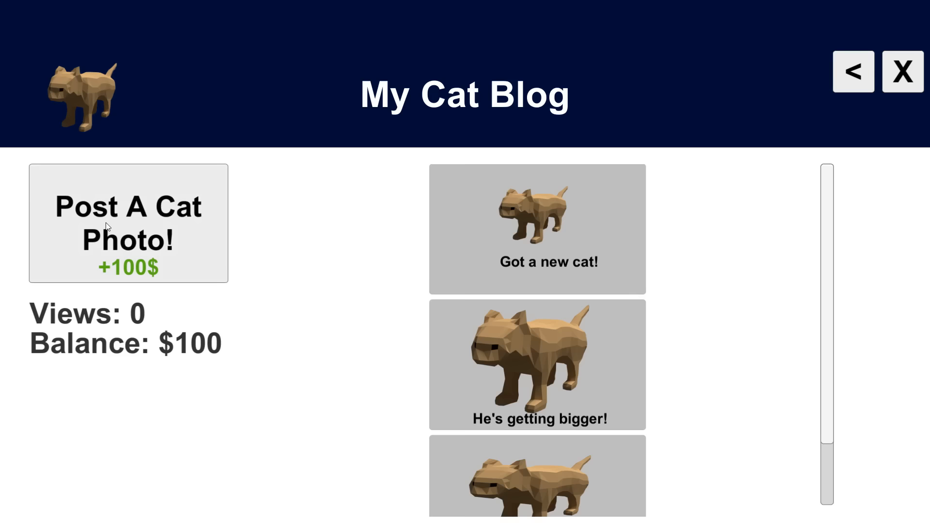
pyautogui.click(903, 71)
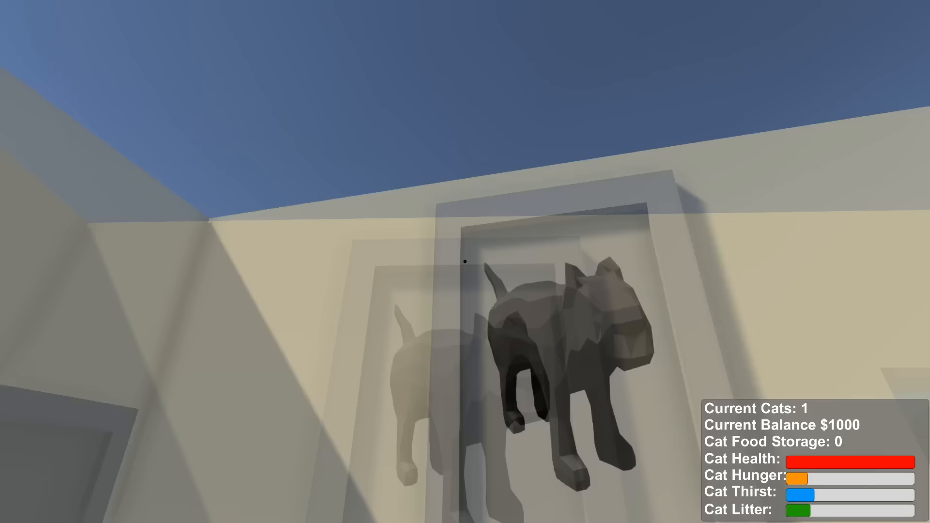